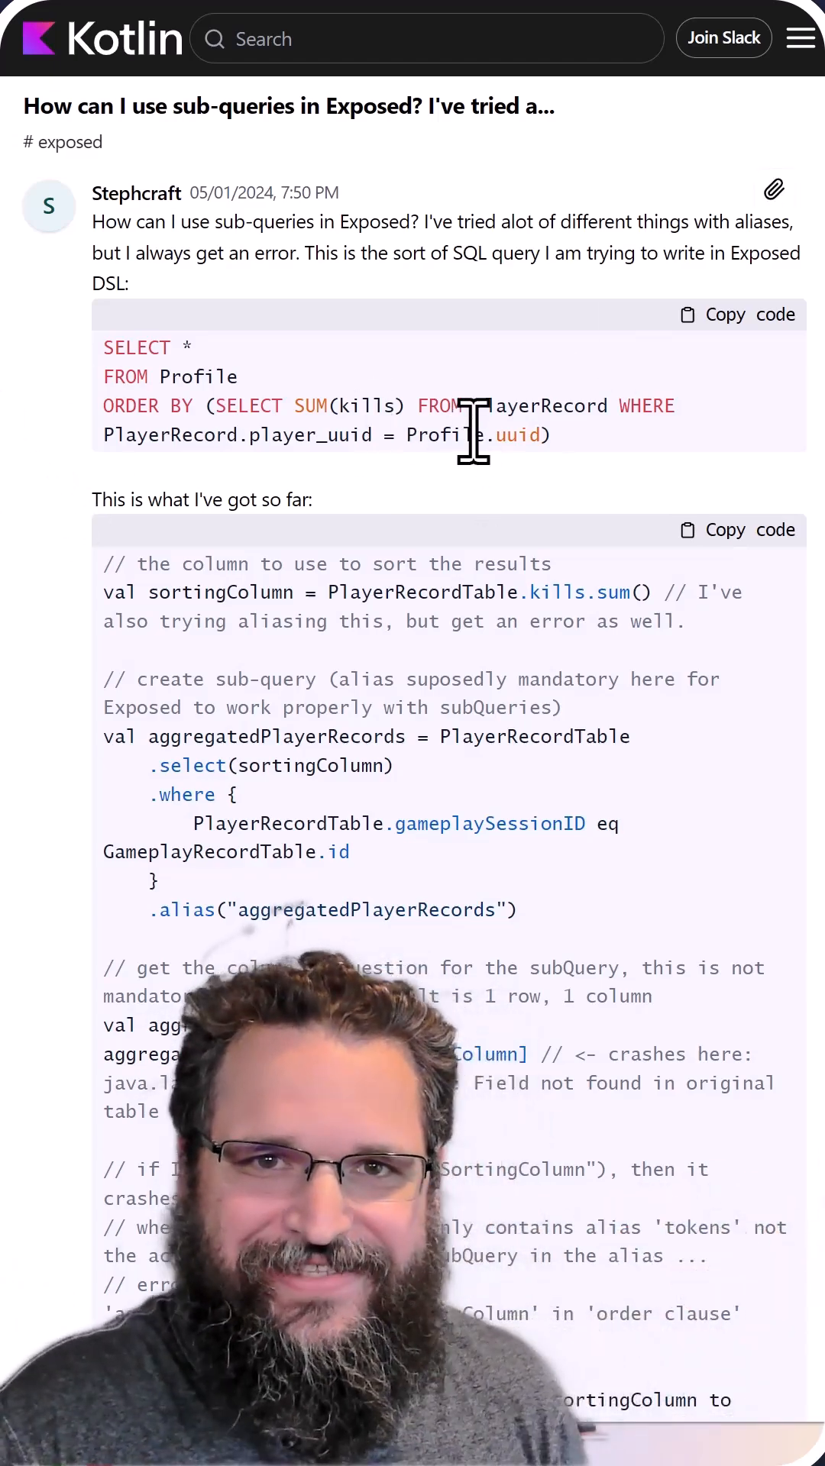
Step: Append '.val' to the map { sum(it.kills) } call inside orderBy
{"action": "scroll", "scroll_direction": "down", "scroll_amount": 3}
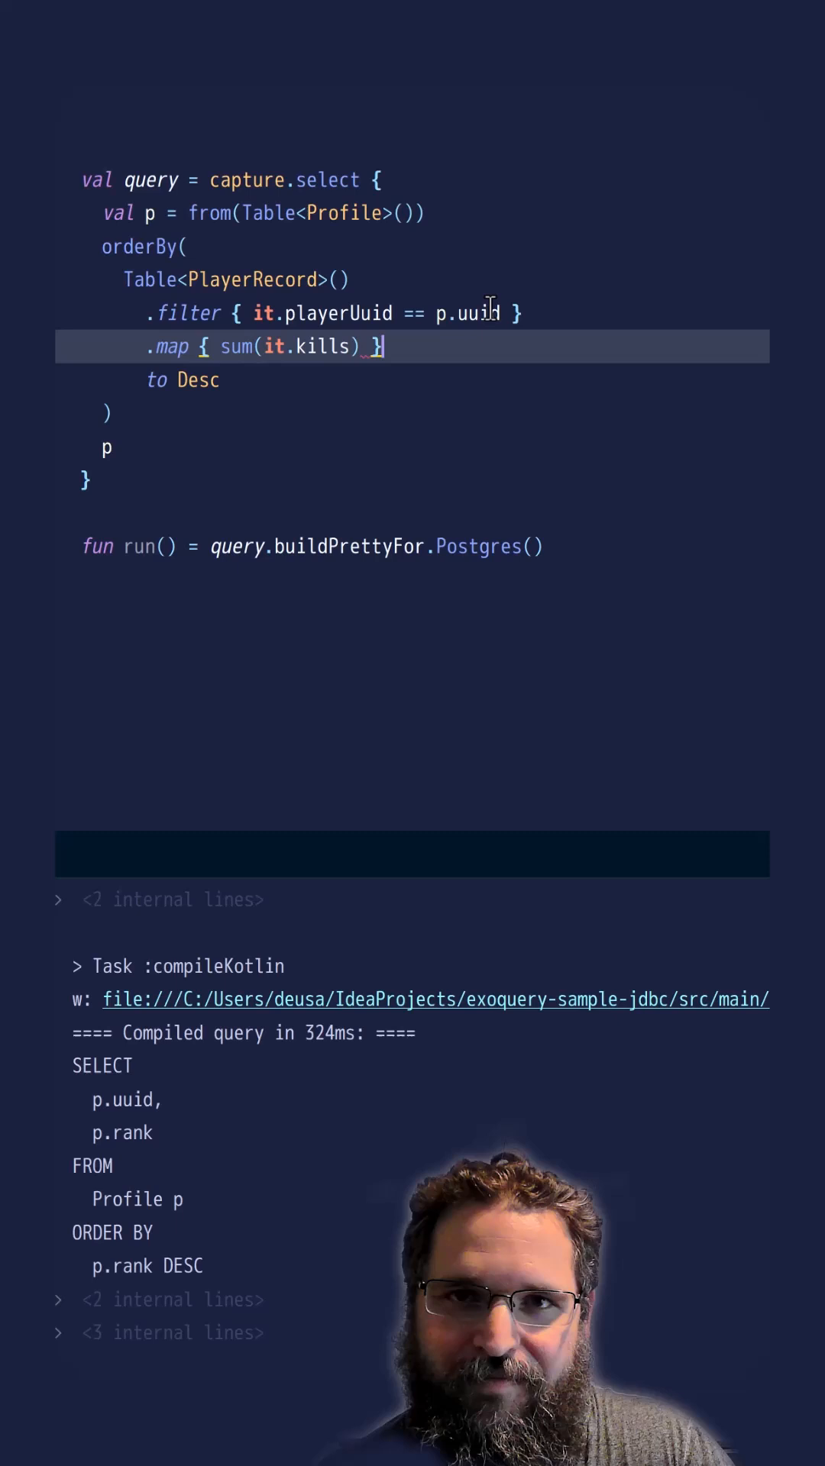
{"action": "type", "text": ".val"}
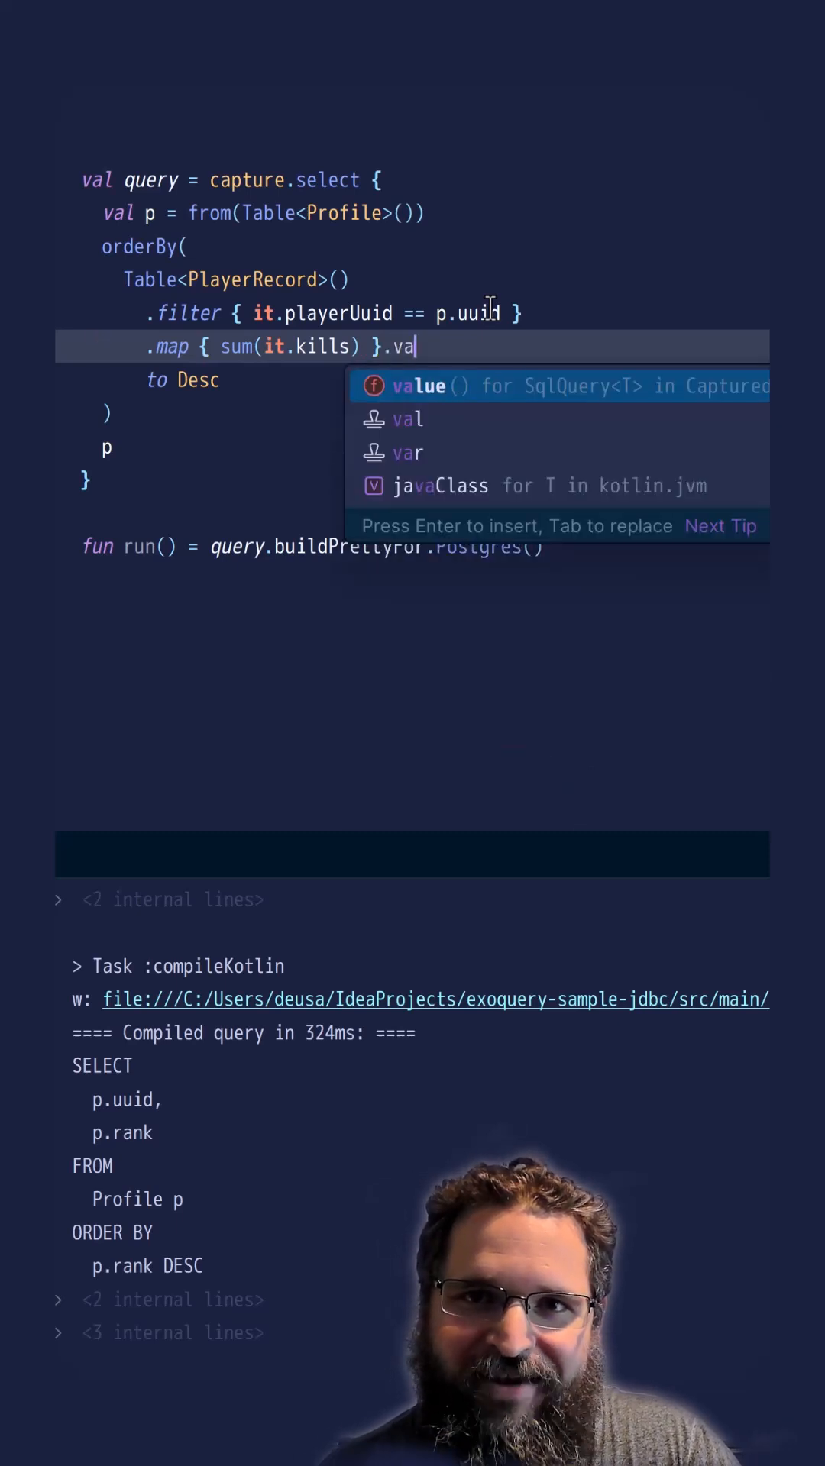
Step: Accept the value() completion so the summed-kills subquery ends with .value()
{"action": "key", "text": "Enter"}
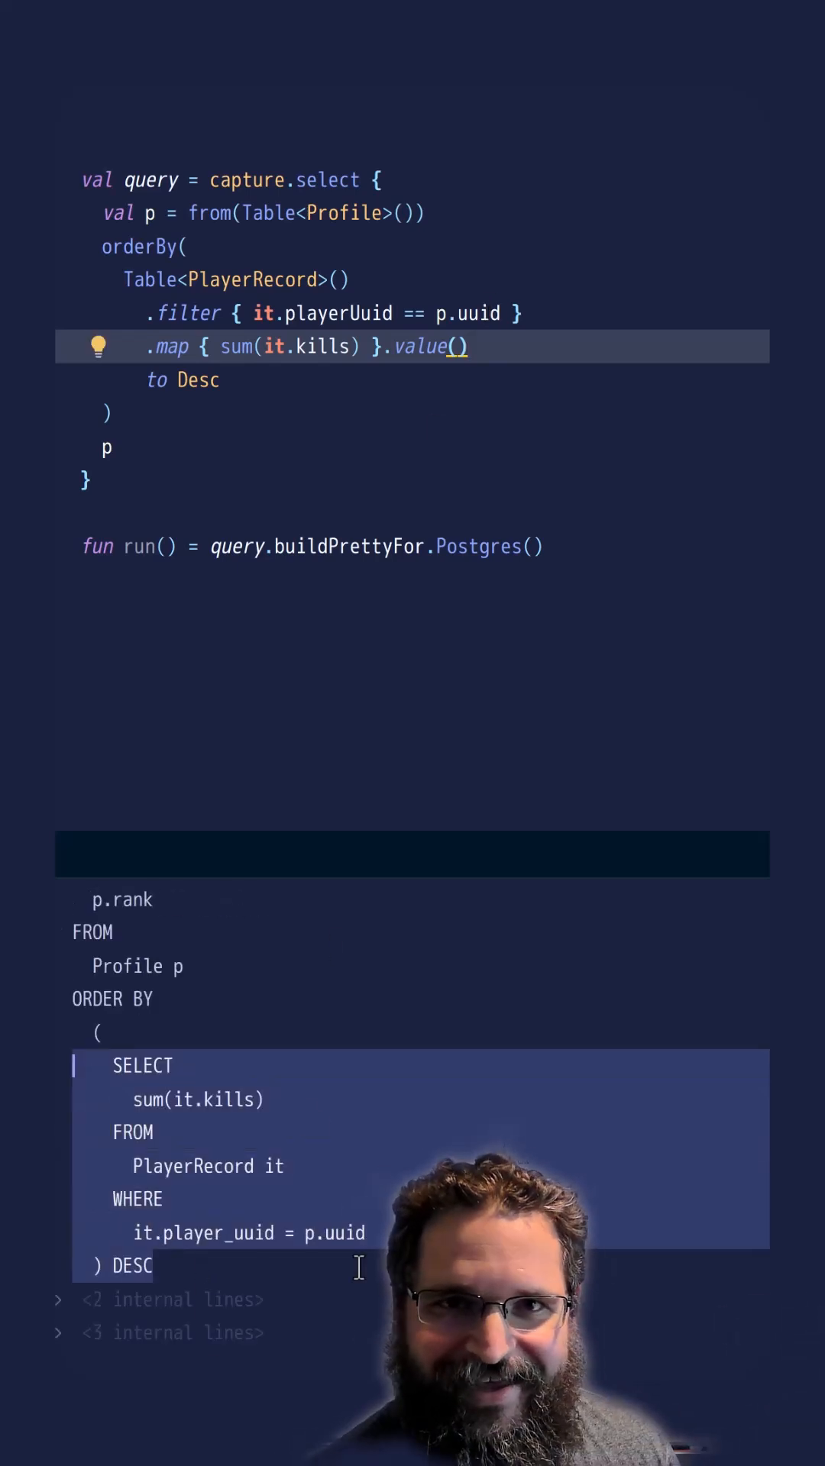
{"action": "mouse_move", "coordinate": [451, 1153]}
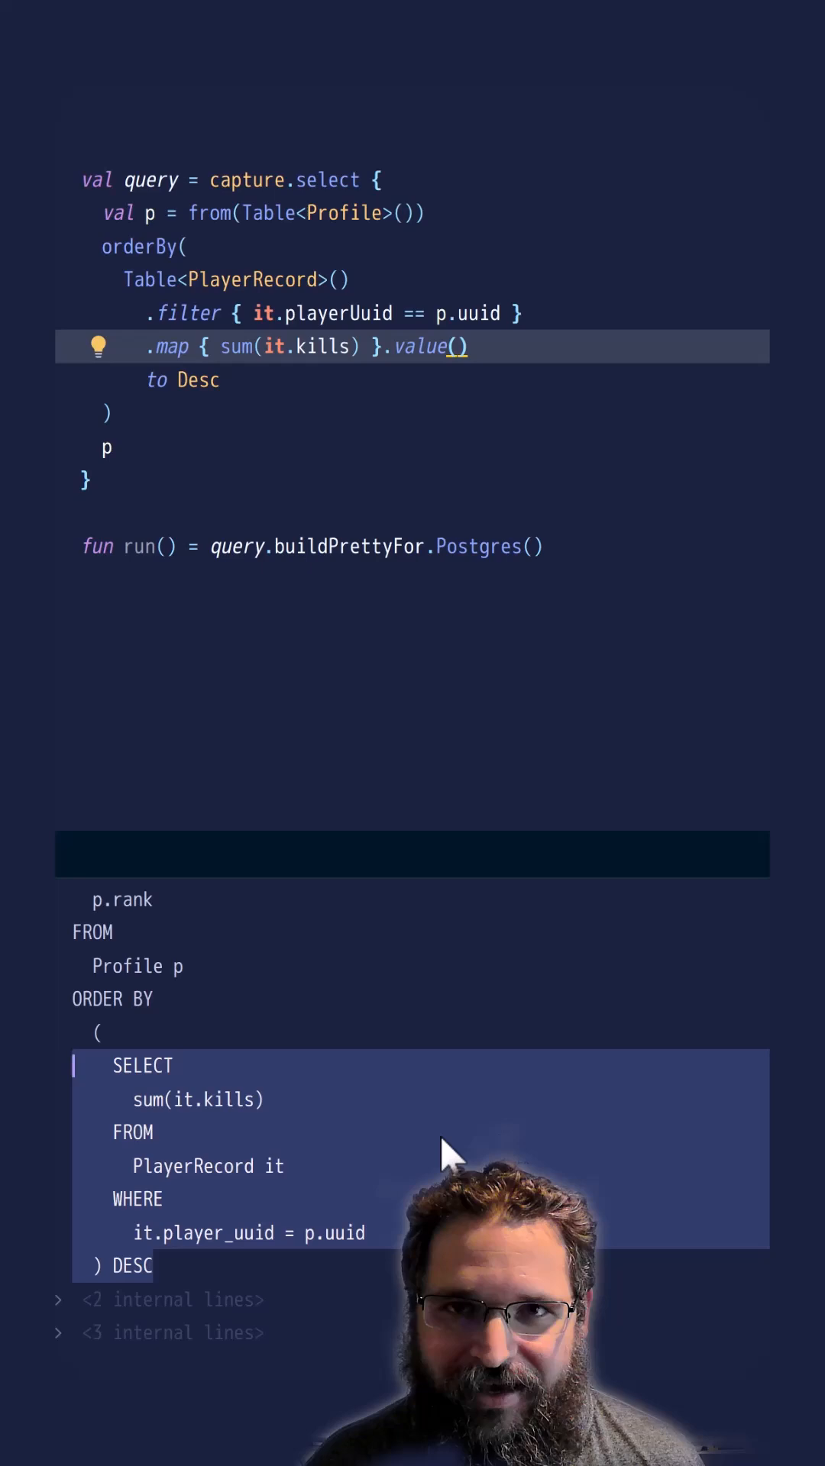